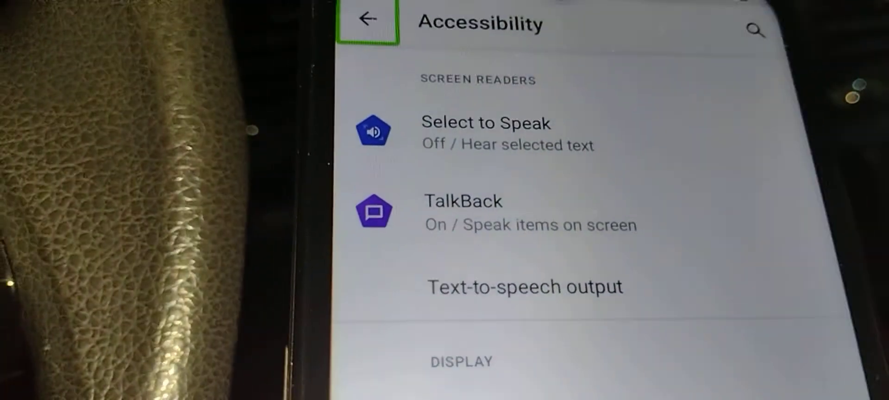
{"action": "scroll", "scroll_direction": "down", "scroll_amount": 3}
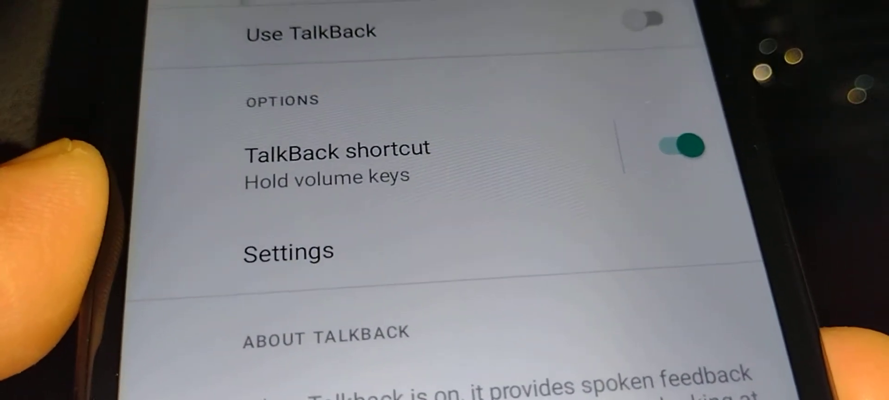
{"action": "scroll", "scroll_direction": "down", "scroll_amount": 3}
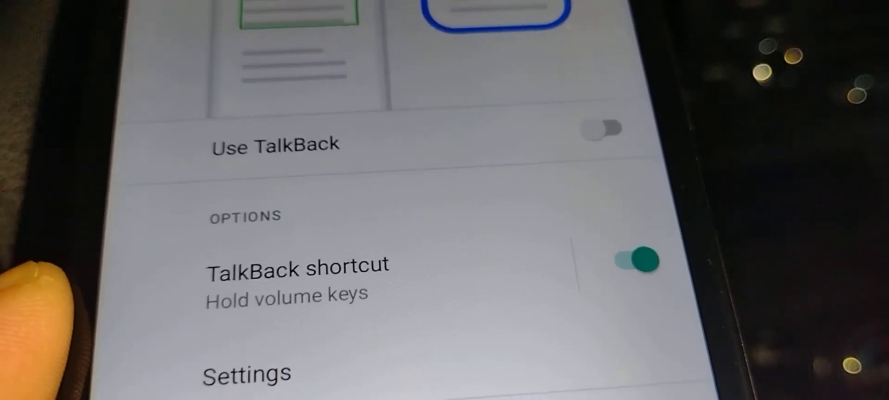
{"action": "scroll", "scroll_direction": "up", "scroll_amount": 3}
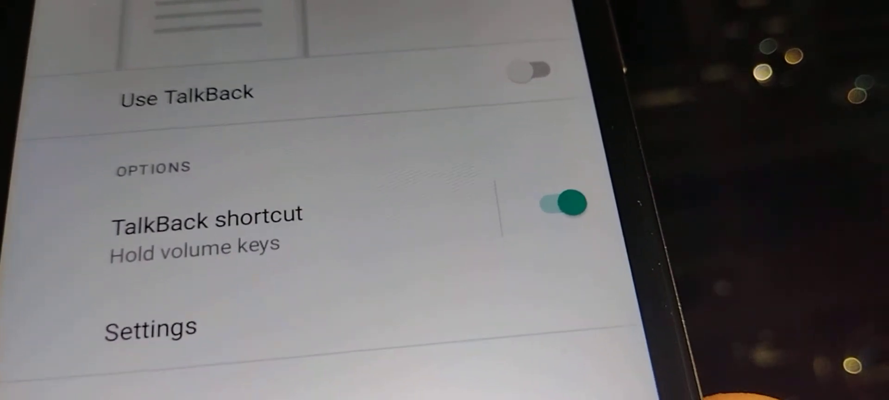
{"action": "scroll", "scroll_direction": "down", "scroll_amount": 3}
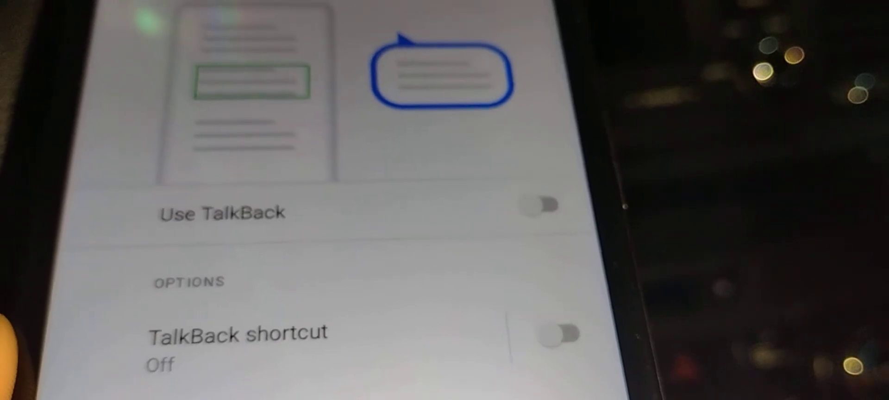
{"action": "scroll", "scroll_direction": "down", "scroll_amount": 3}
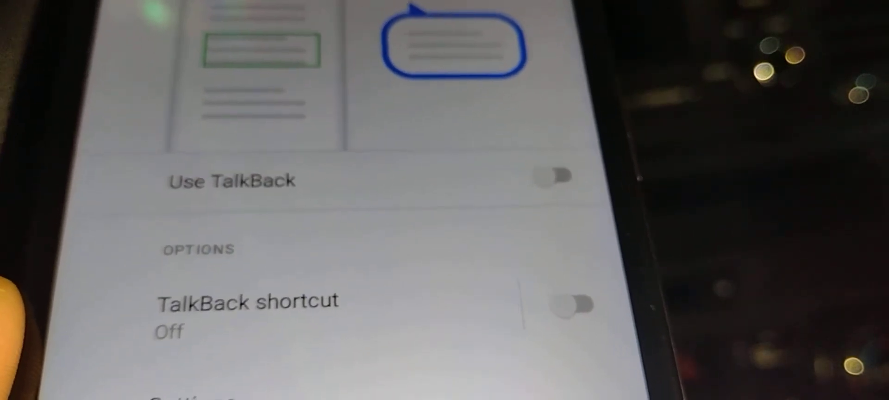